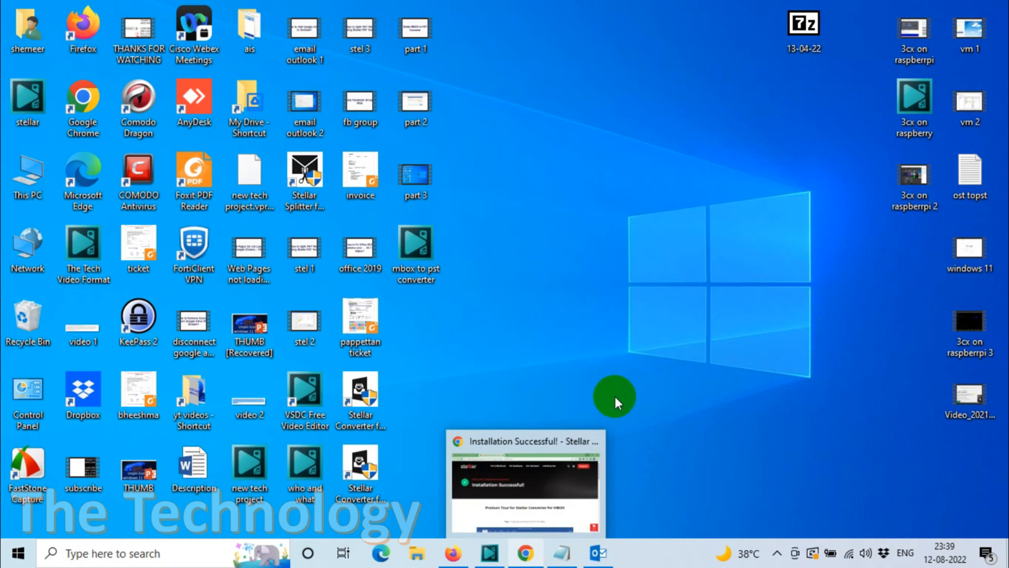
{"action": "mouse_move", "coordinate": [718, 219]}
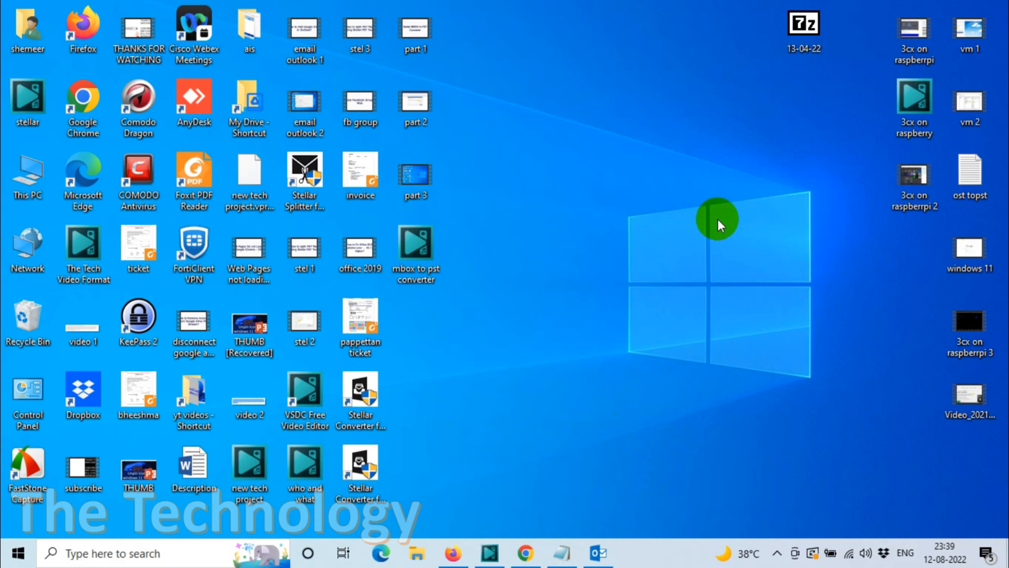
{"action": "mouse_move", "coordinate": [695, 391]}
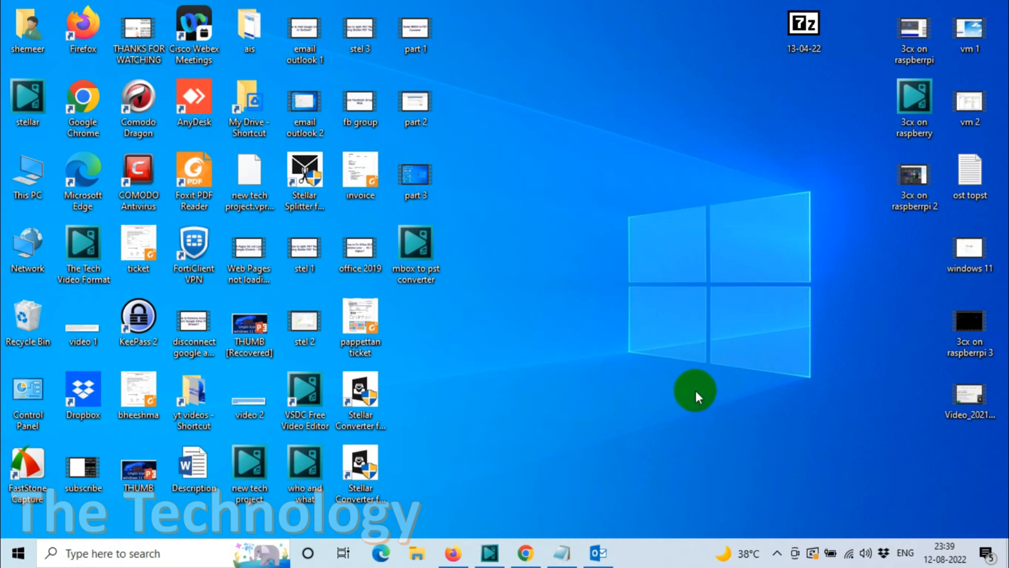
{"action": "mouse_move", "coordinate": [647, 349]}
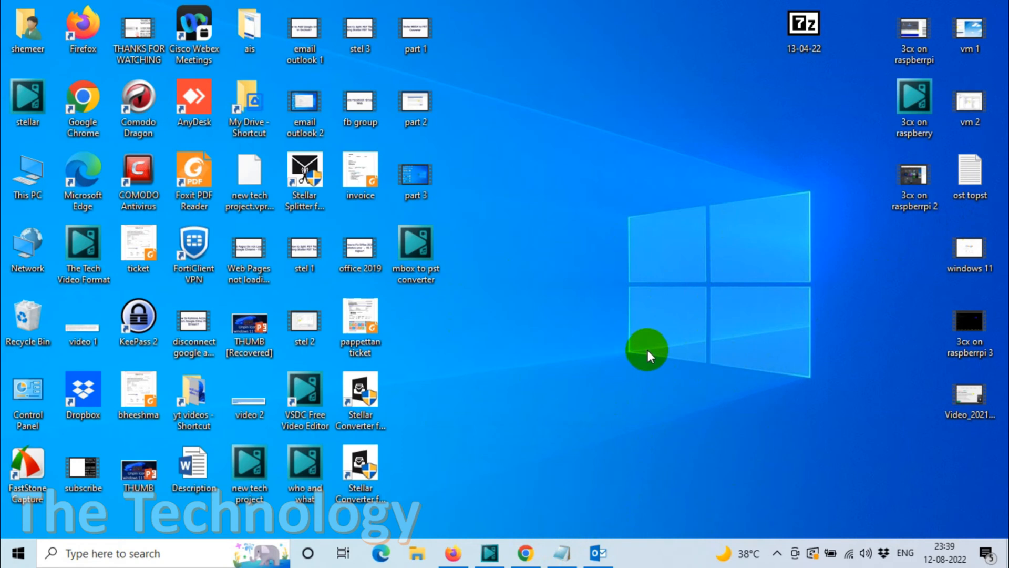
{"action": "mouse_move", "coordinate": [777, 553]}
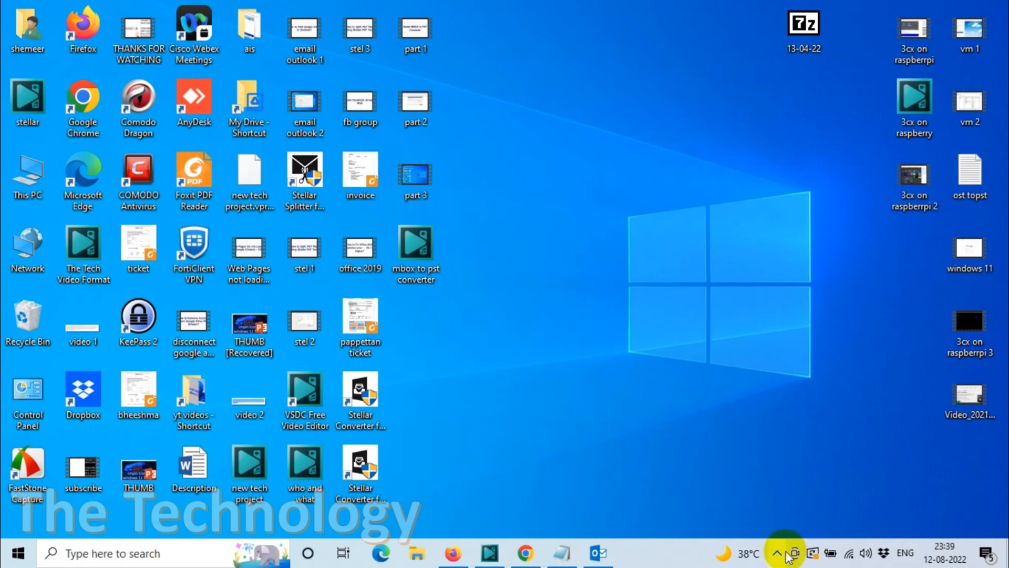
Show the Google Drive tray panel's settings menu with Preferences, Offline files and Quit
{"action": "left_click", "coordinate": [776, 553]}
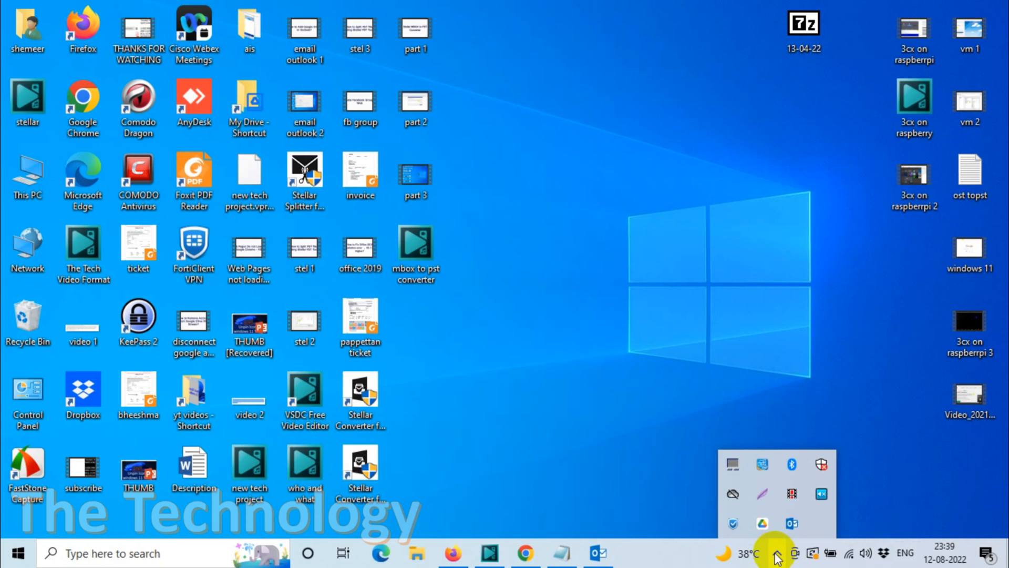
{"action": "mouse_move", "coordinate": [809, 523]}
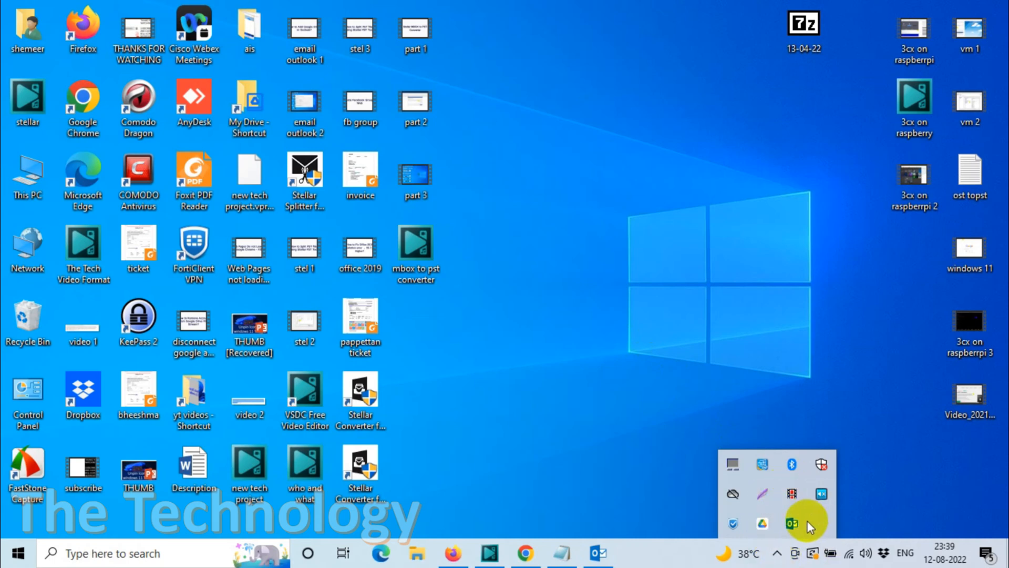
{"action": "mouse_move", "coordinate": [761, 523]}
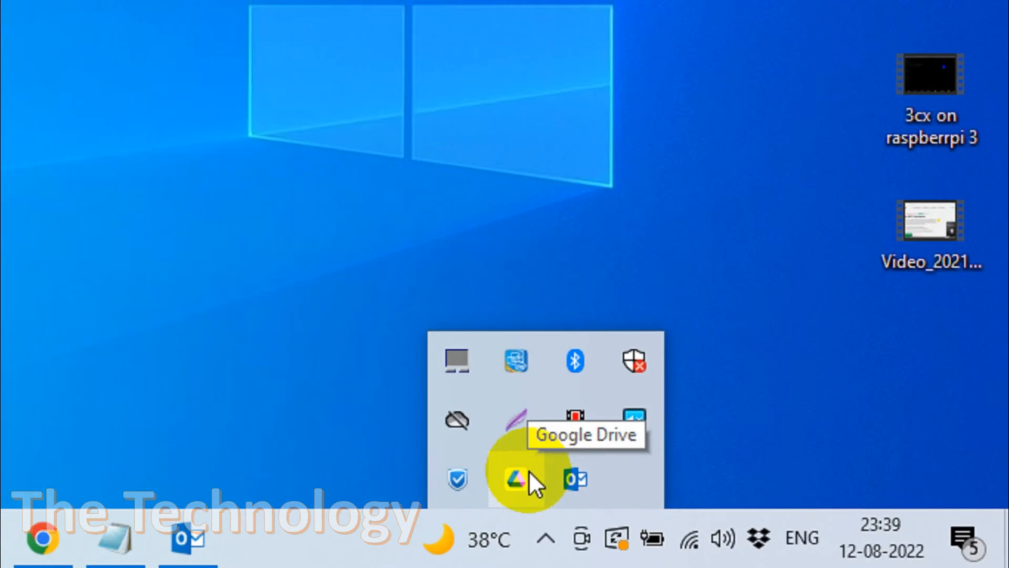
{"action": "left_click", "coordinate": [515, 479]}
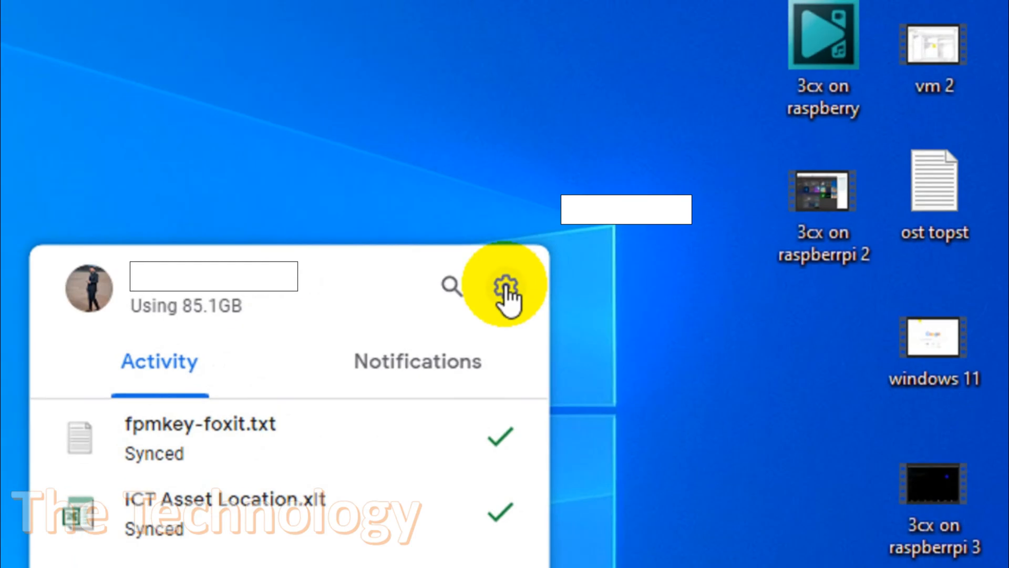
{"action": "left_click", "coordinate": [507, 286]}
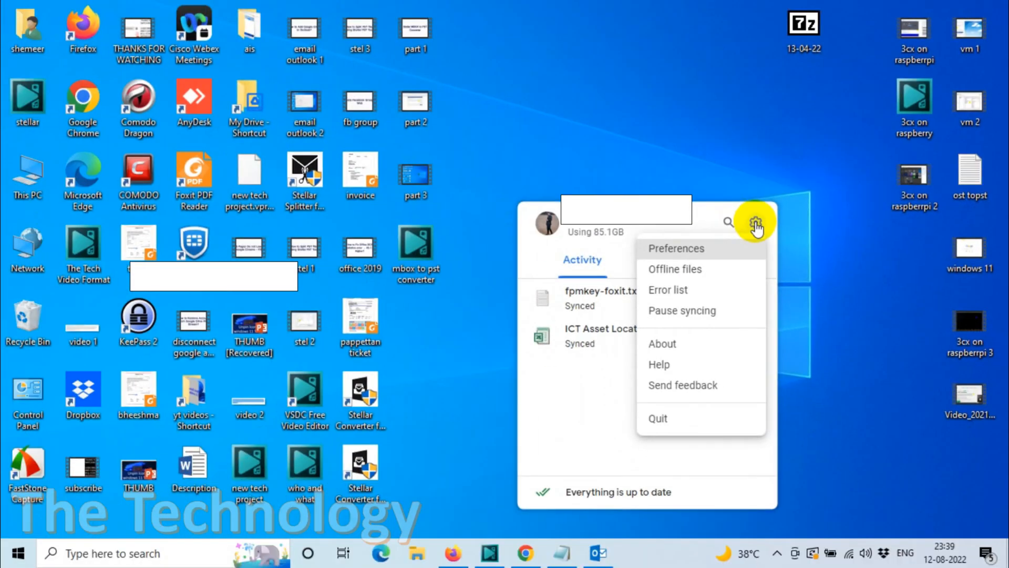
Reach the My Laptop section of Preferences offering to back up a computer folder
{"action": "left_click", "coordinate": [676, 248]}
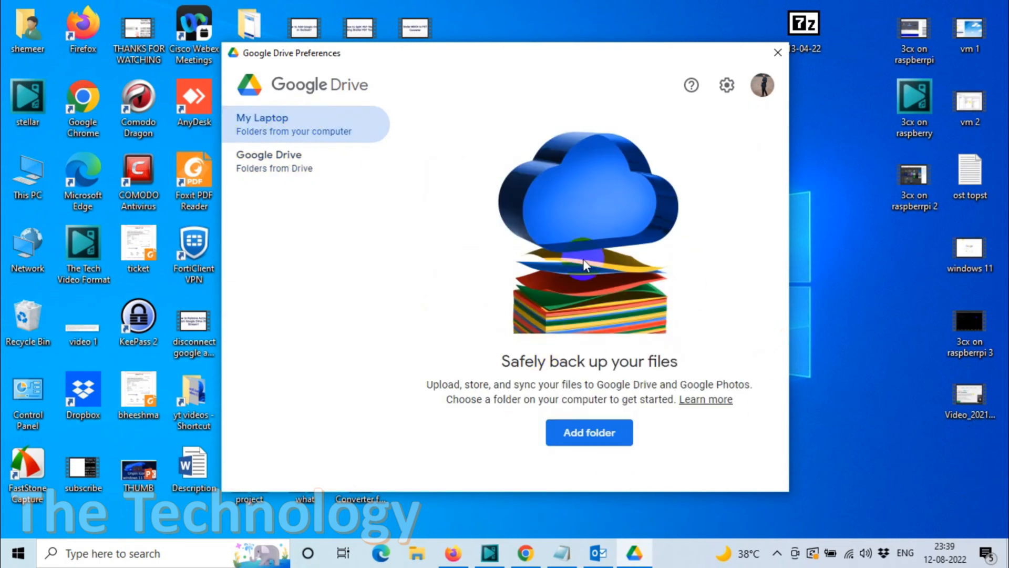
{"action": "mouse_move", "coordinate": [573, 334]}
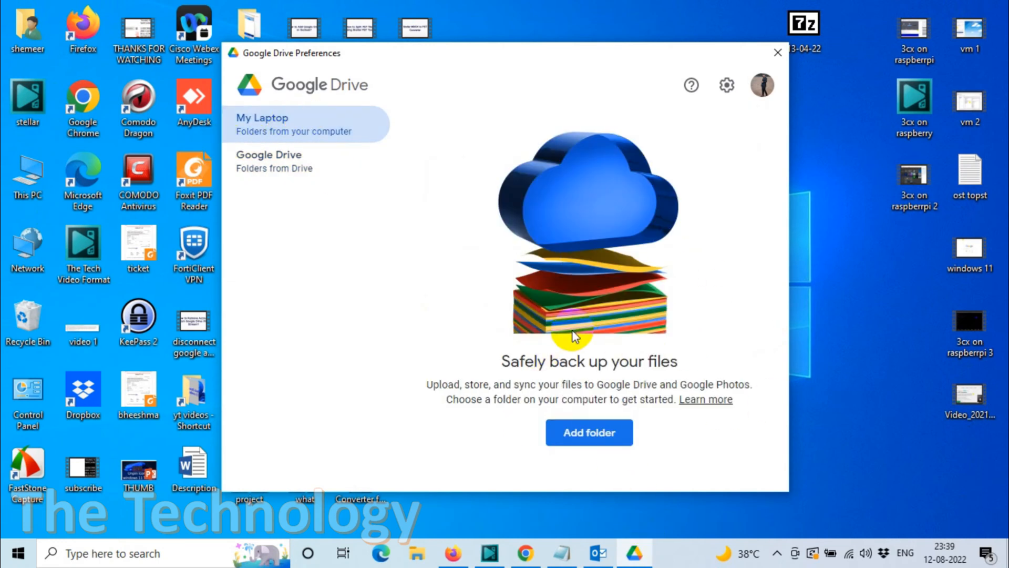
{"action": "mouse_move", "coordinate": [540, 69]}
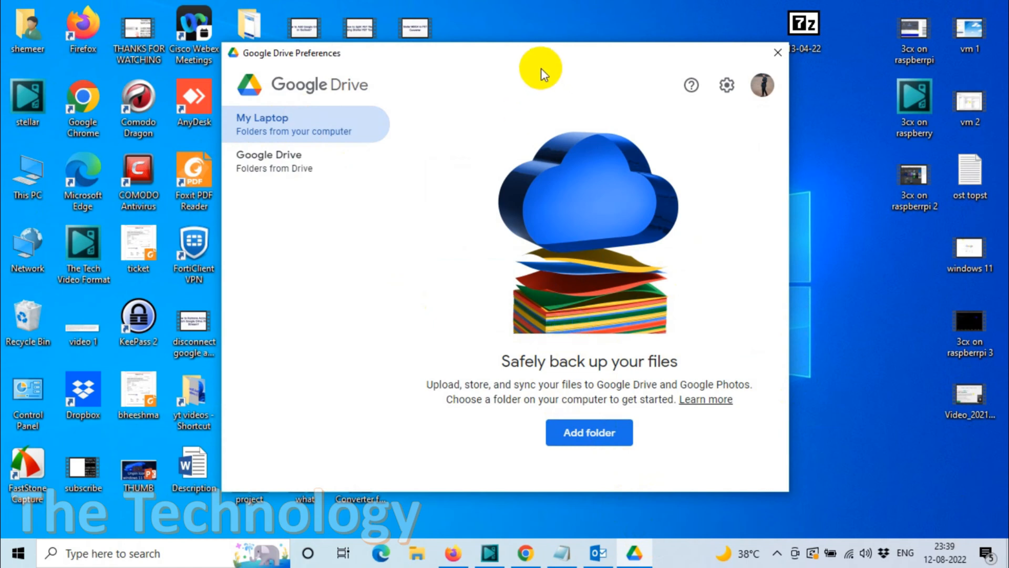
{"action": "mouse_move", "coordinate": [543, 73]}
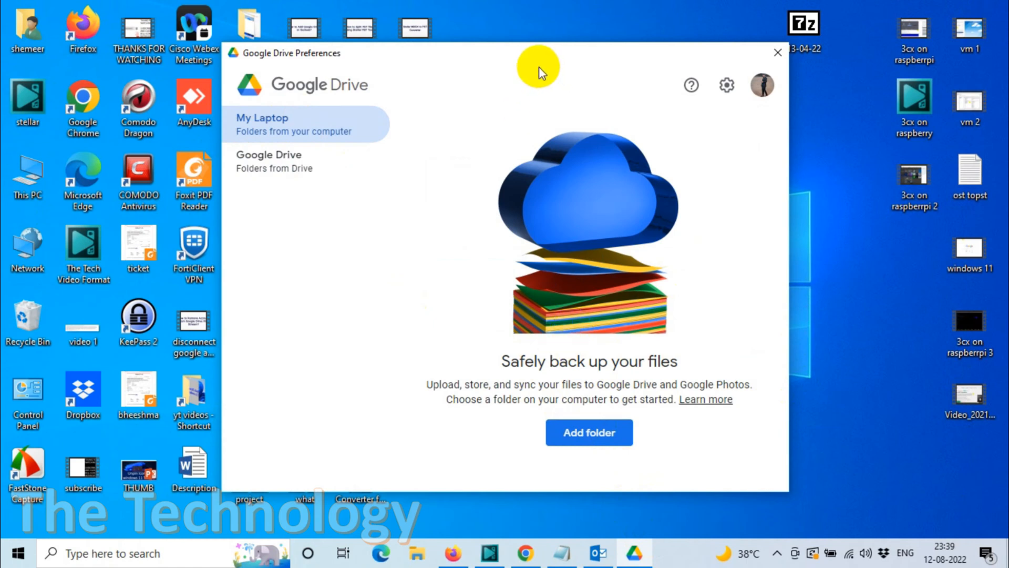
{"action": "mouse_move", "coordinate": [572, 412]}
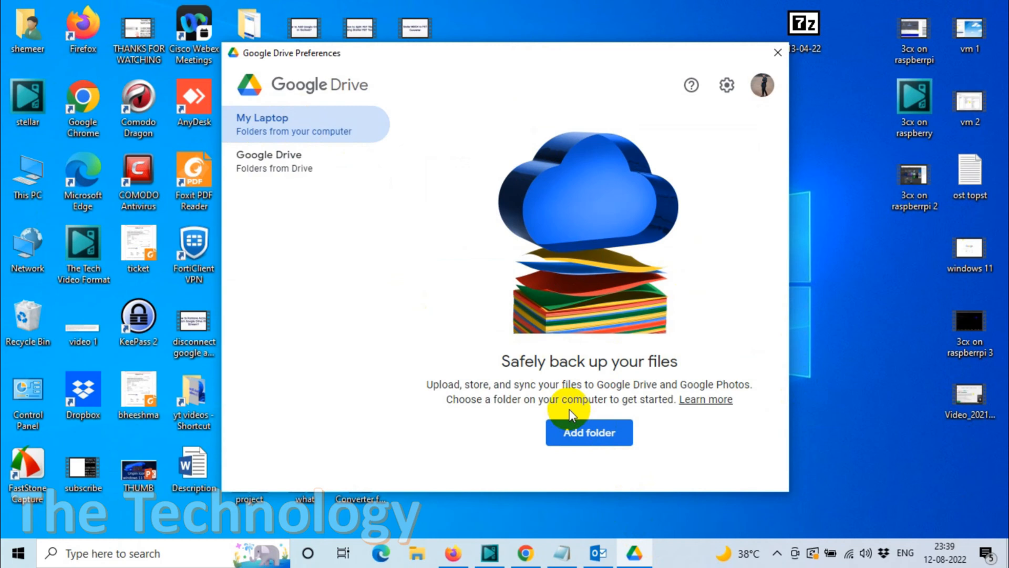
{"action": "double_click", "coordinate": [588, 360]}
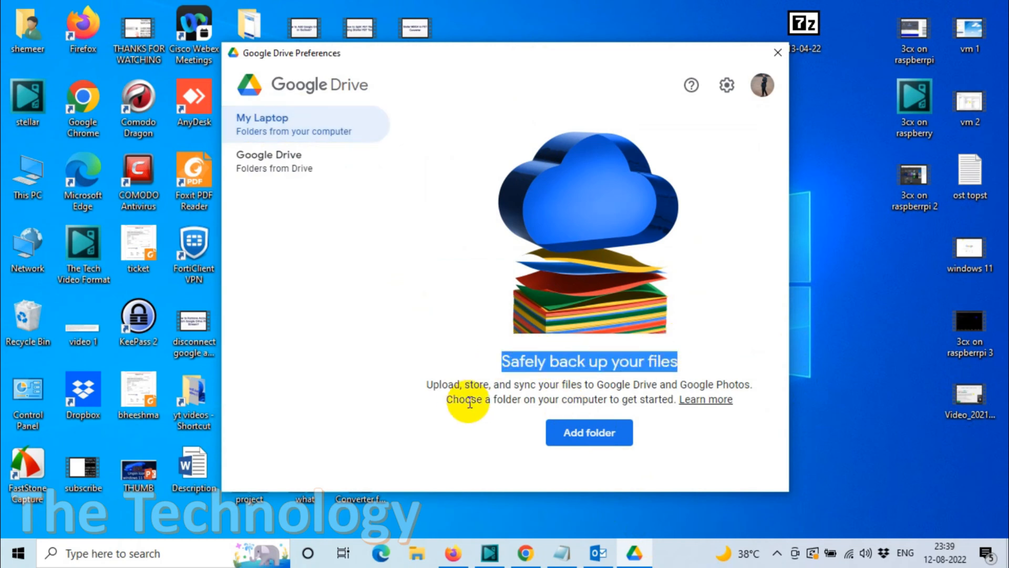
{"action": "mouse_move", "coordinate": [611, 385]}
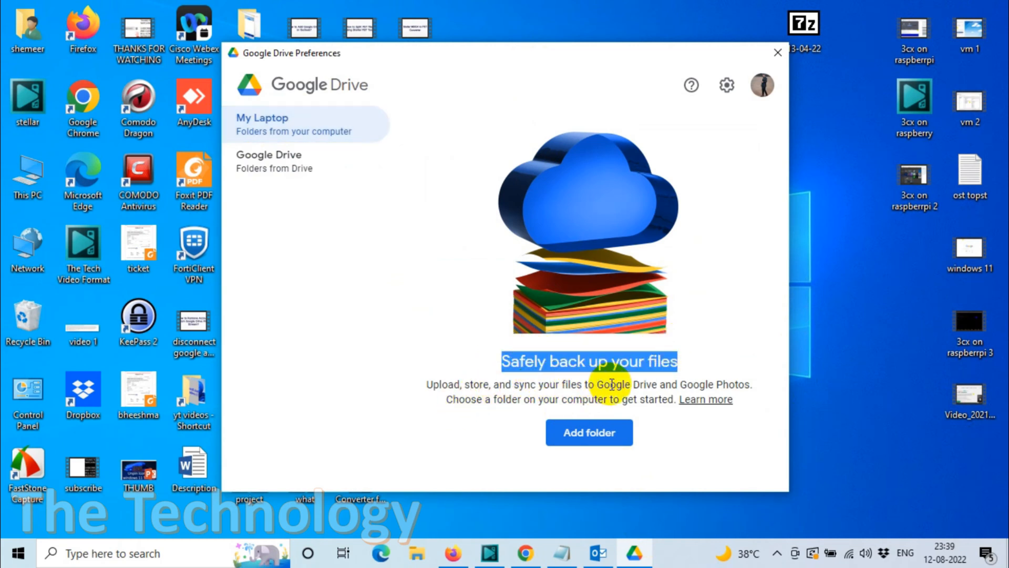
{"action": "mouse_move", "coordinate": [512, 425]}
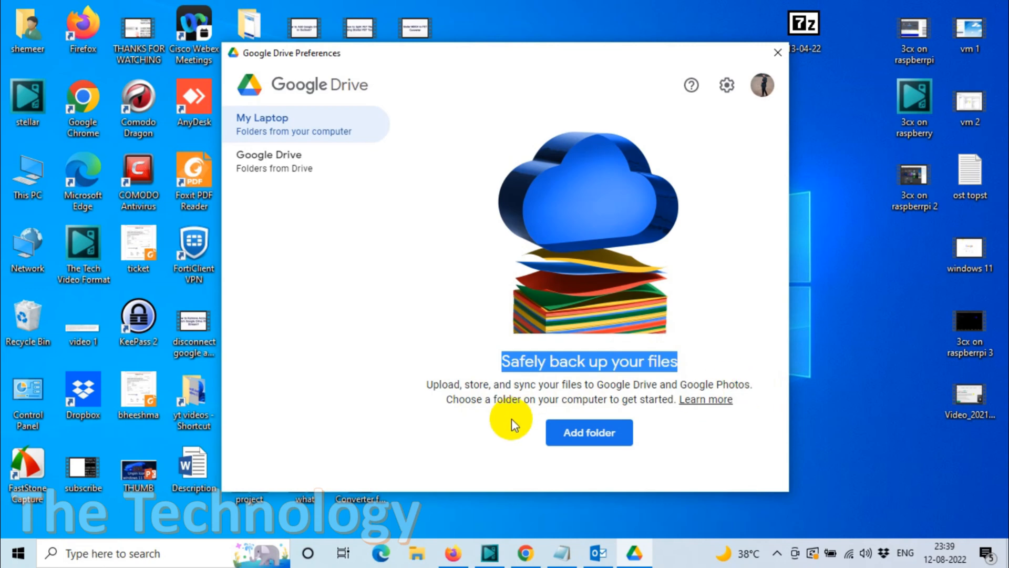
{"action": "mouse_move", "coordinate": [588, 432]}
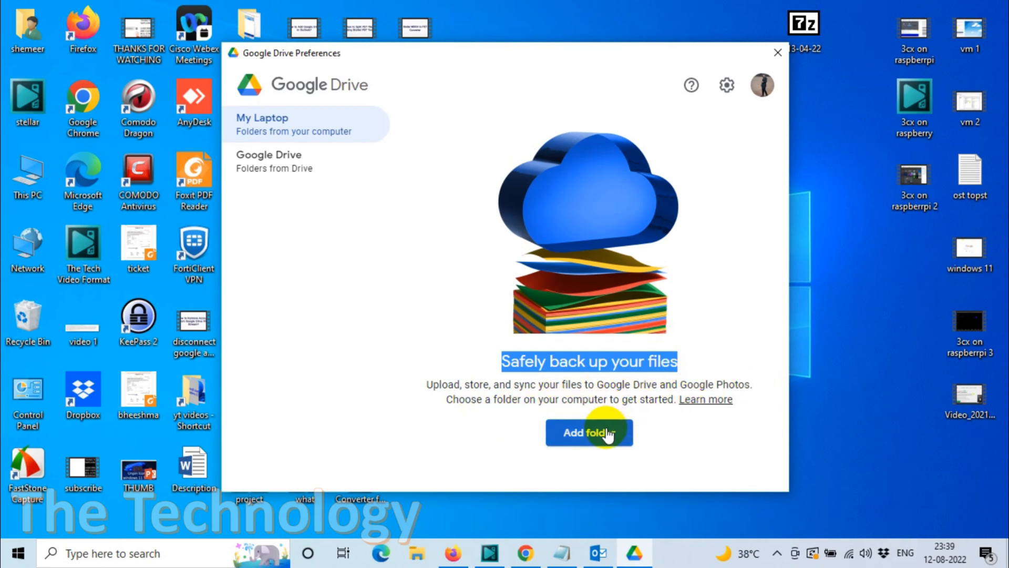
Via Add folder, create a new Desktop folder named 'gdrive test' and choose it for backup
{"action": "left_click", "coordinate": [588, 432]}
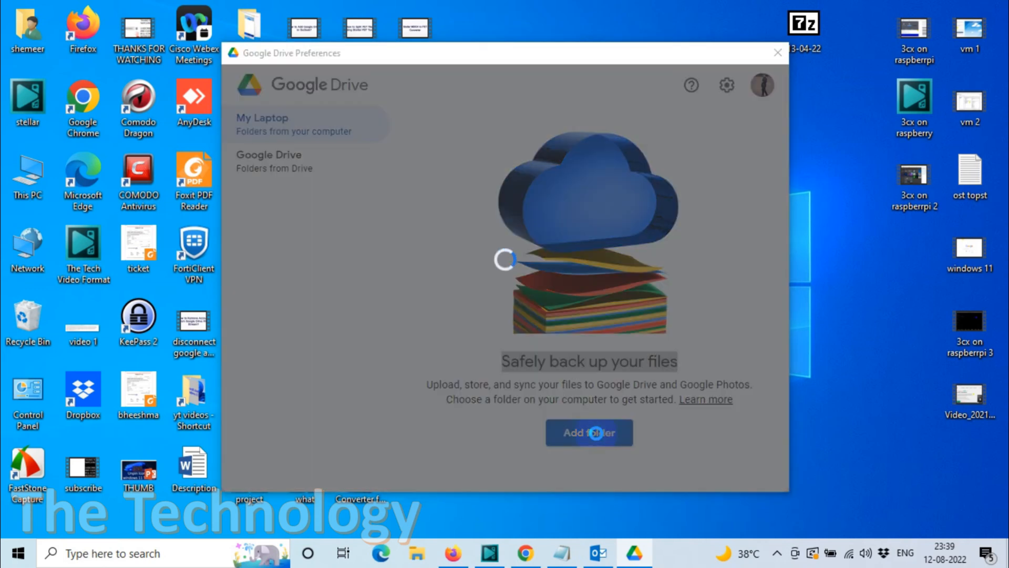
{"action": "left_click", "coordinate": [588, 432]}
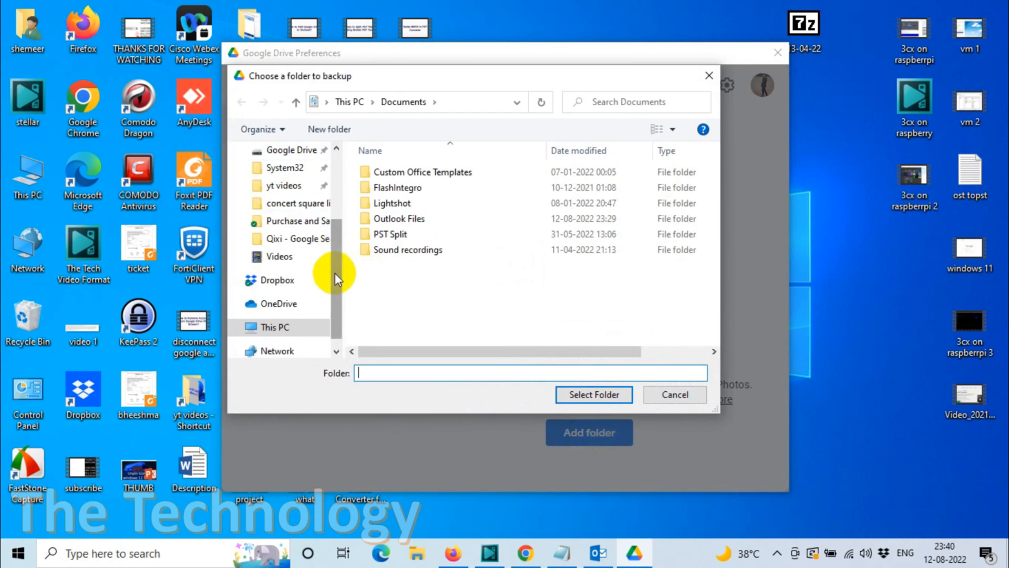
{"action": "left_click", "coordinate": [281, 179]}
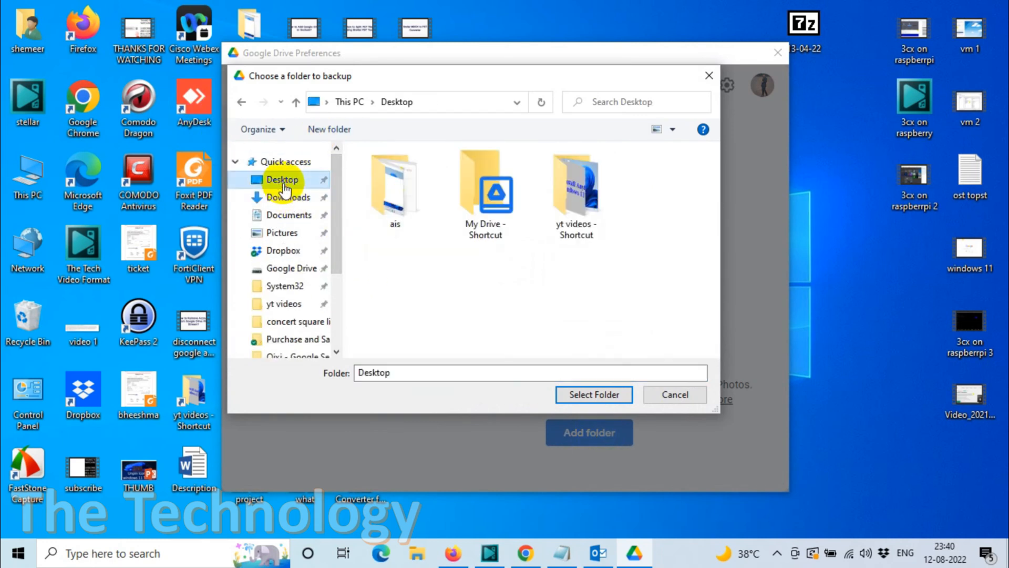
{"action": "right_click", "coordinate": [463, 285]}
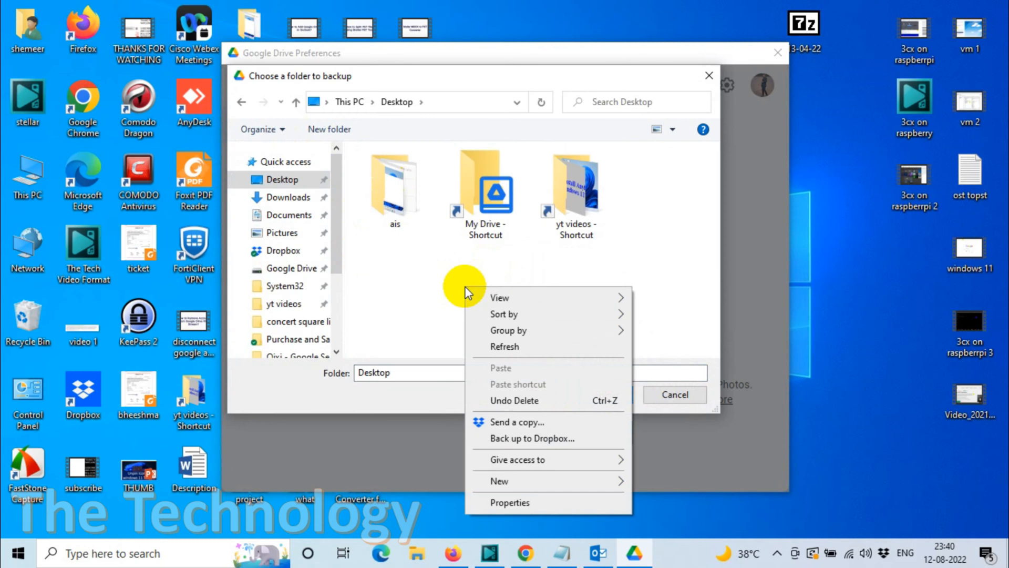
{"action": "left_click", "coordinate": [329, 129]}
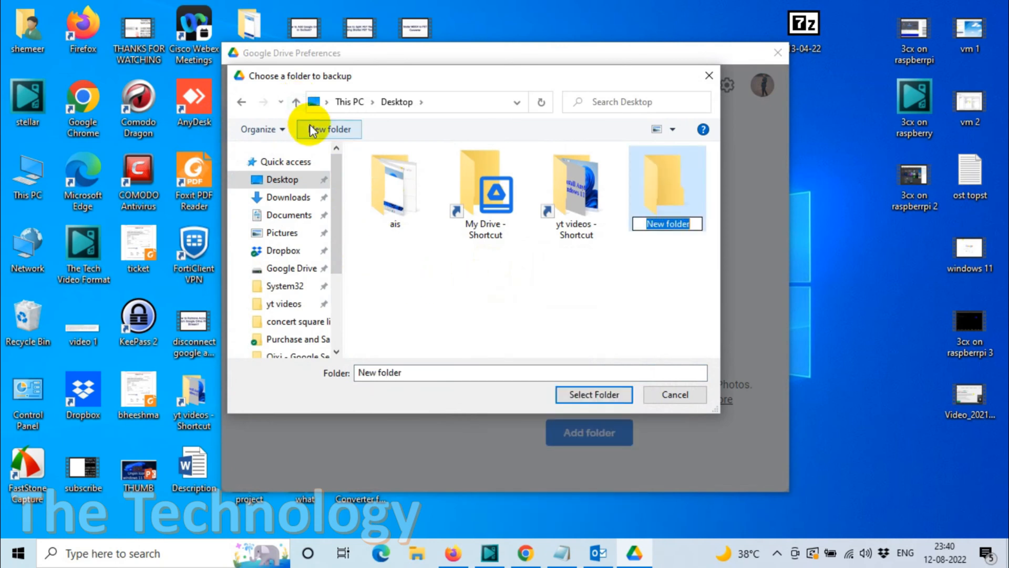
{"action": "type", "text": "gdrive test"}
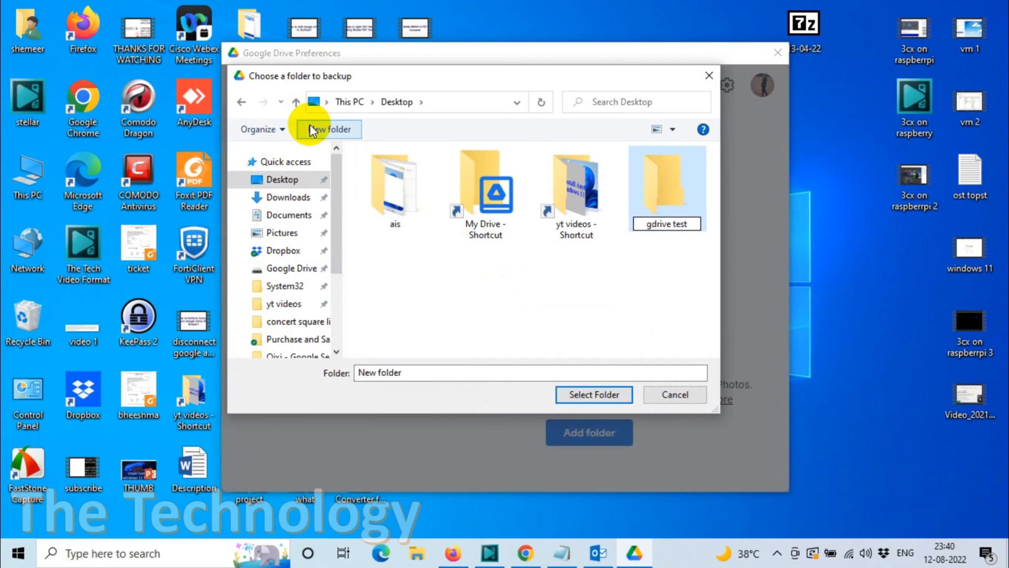
{"action": "left_click", "coordinate": [592, 394]}
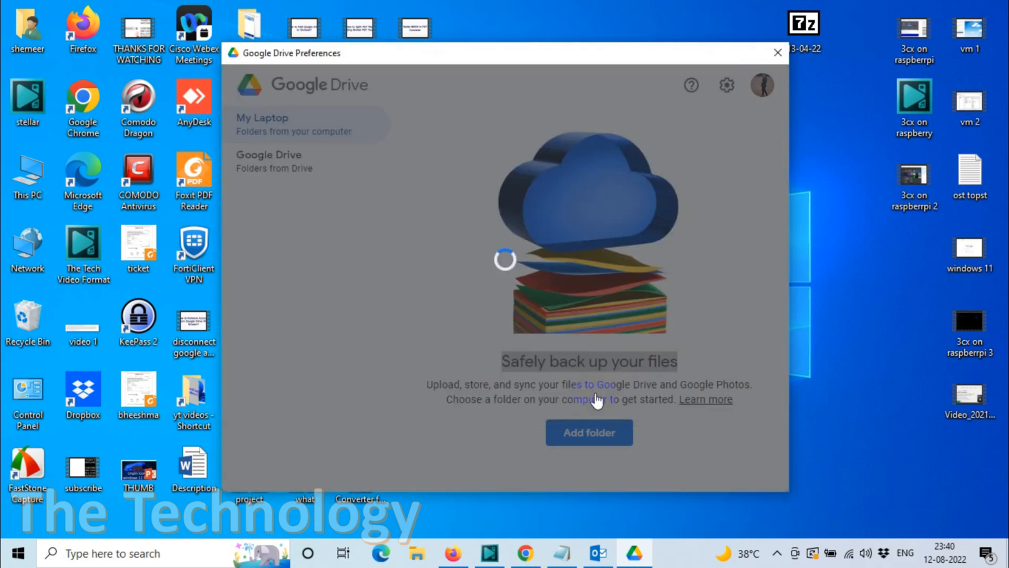
Confirm gdrive test in the picker so its Settings dialog shows Sync with Google Drive checked
{"action": "left_click", "coordinate": [588, 432]}
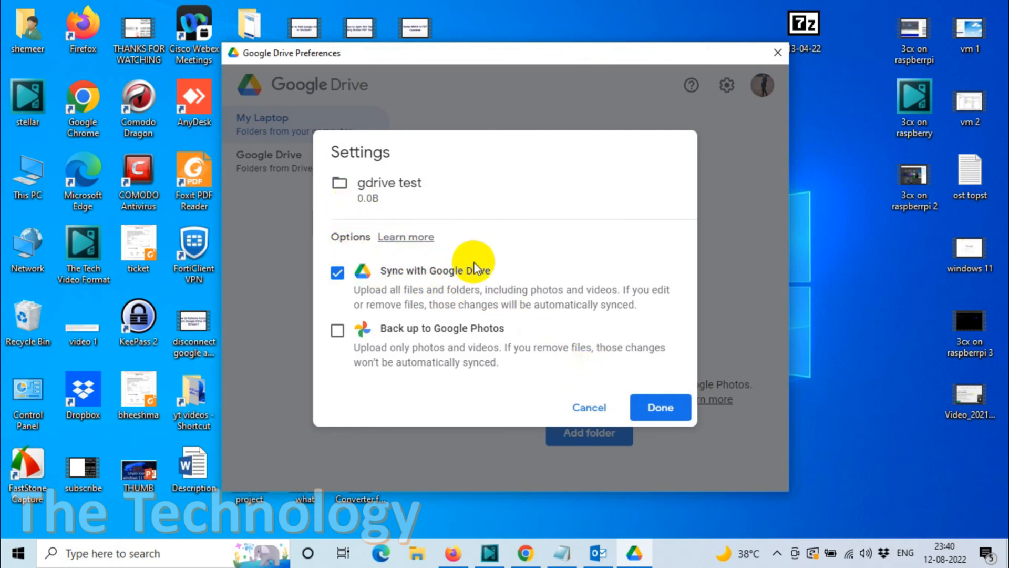
{"action": "mouse_move", "coordinate": [579, 293]}
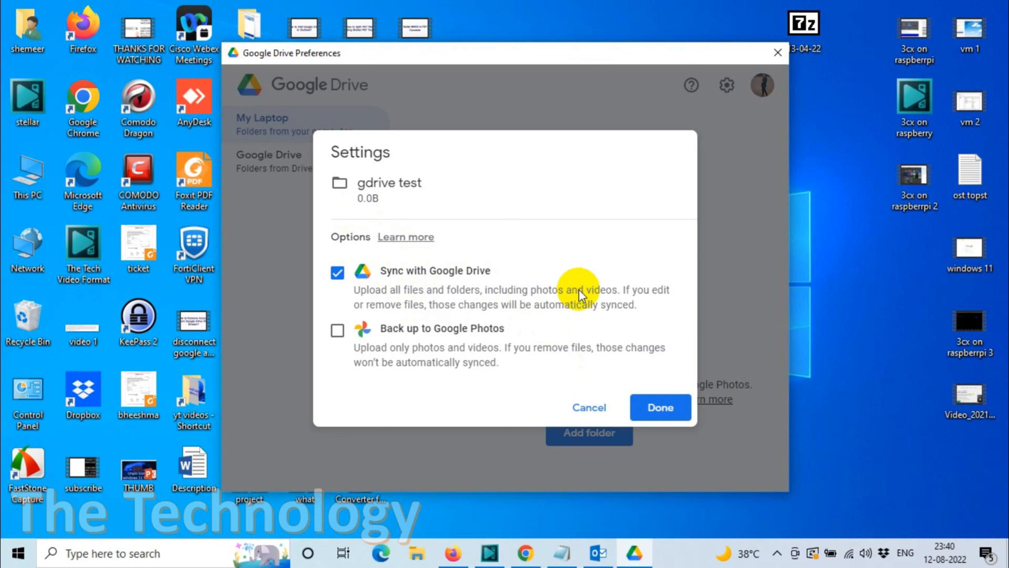
{"action": "mouse_move", "coordinate": [466, 308]}
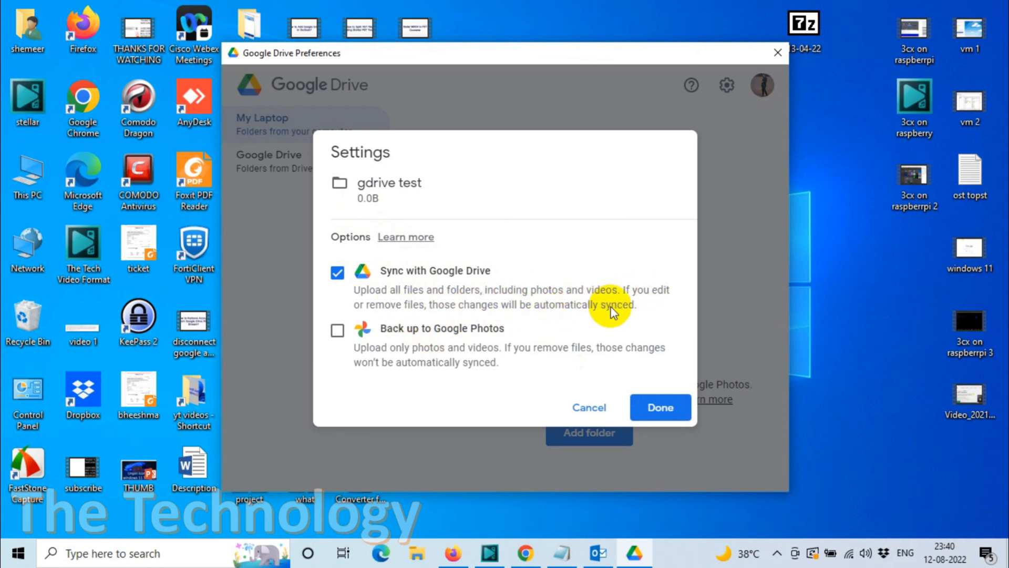
{"action": "mouse_move", "coordinate": [361, 309]}
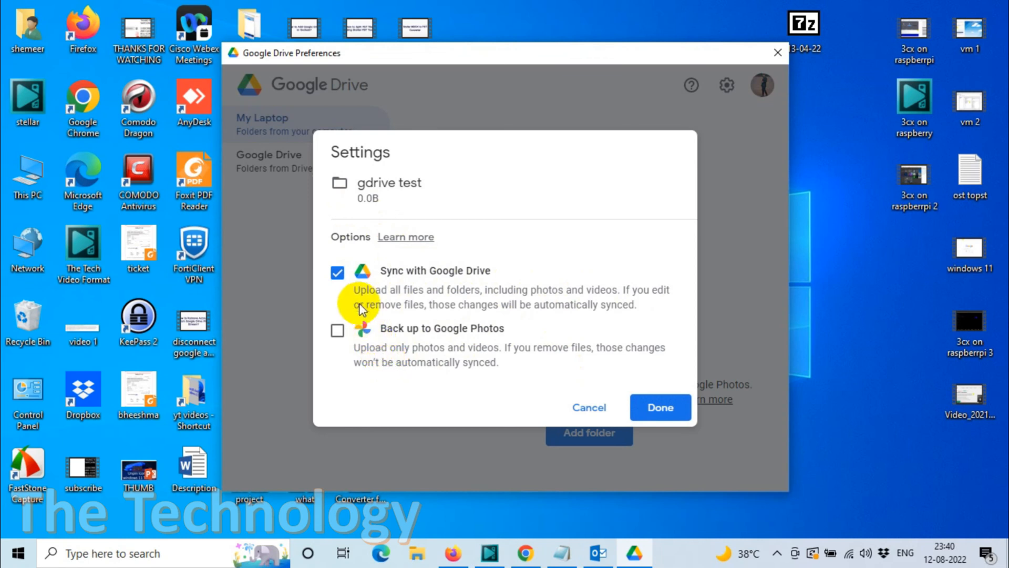
{"action": "mouse_move", "coordinate": [378, 260]}
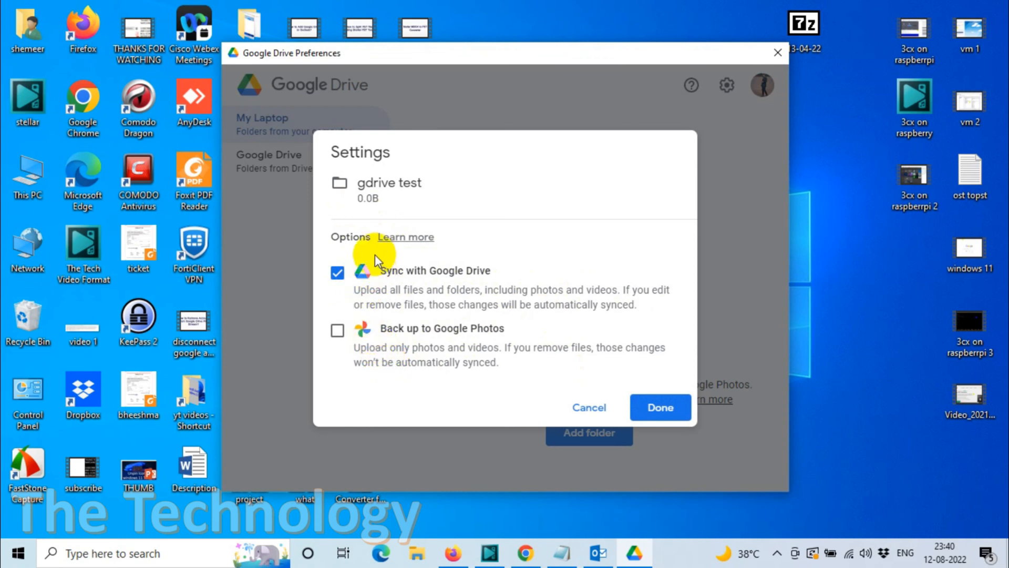
{"action": "mouse_move", "coordinate": [425, 296]}
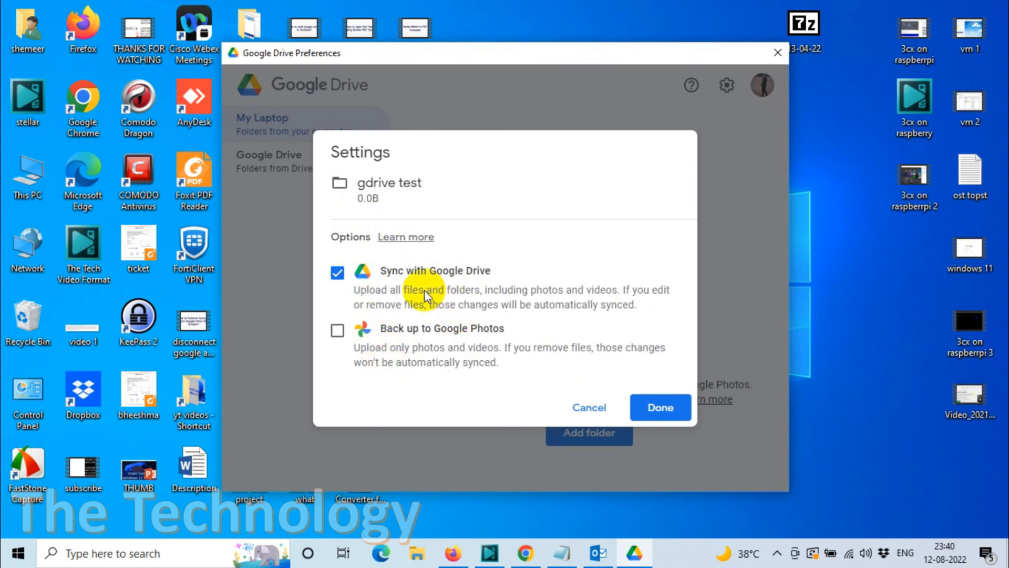
{"action": "mouse_move", "coordinate": [522, 300]}
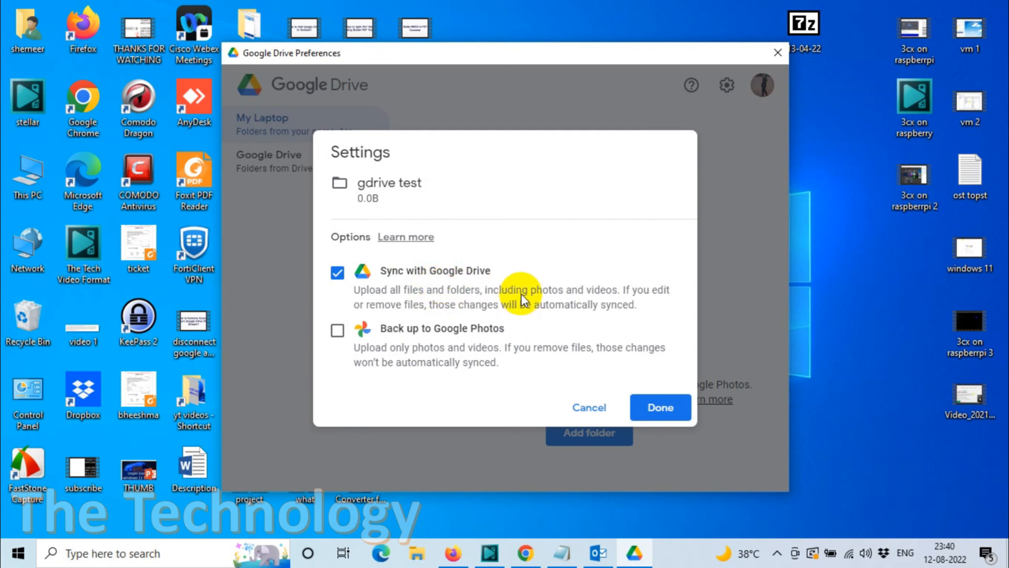
{"action": "mouse_move", "coordinate": [425, 343]}
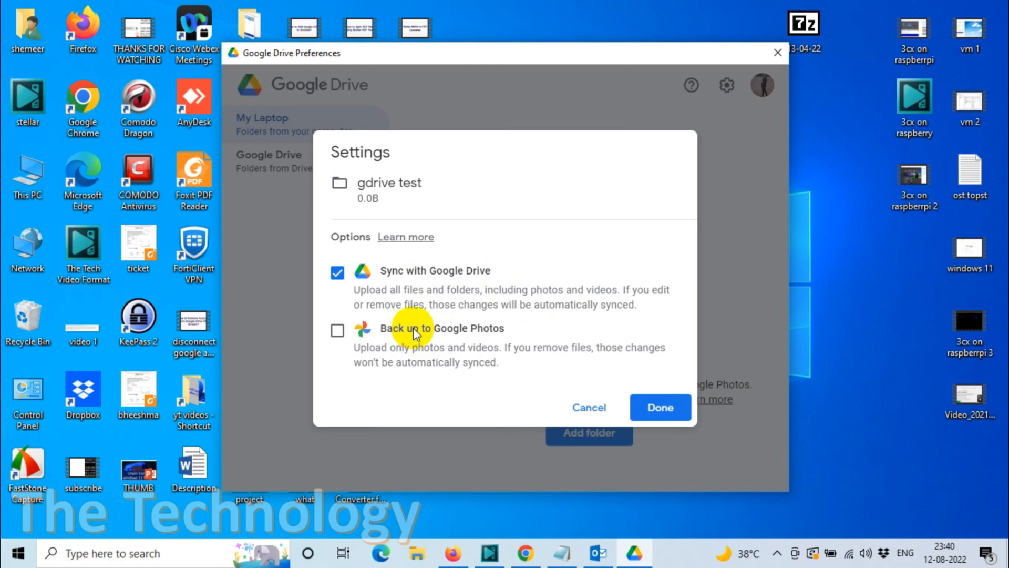
{"action": "left_click", "coordinate": [337, 330]}
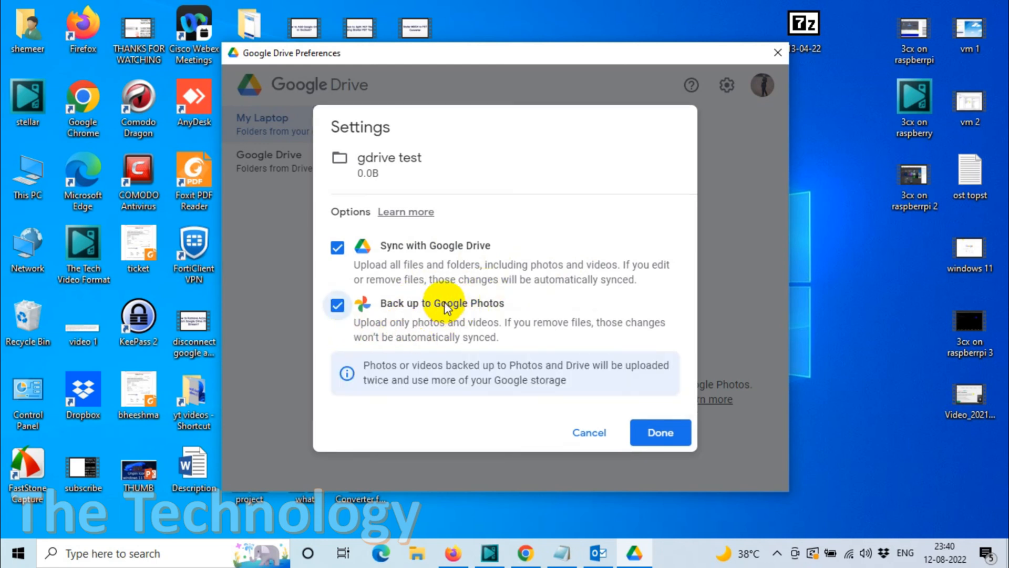
{"action": "mouse_move", "coordinate": [428, 286]}
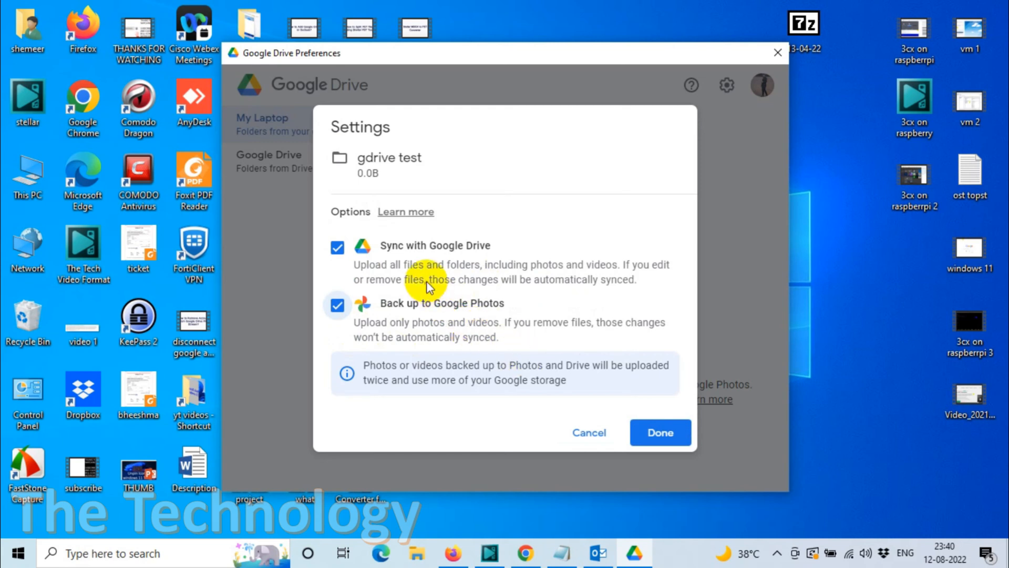
{"action": "left_click", "coordinate": [337, 247]}
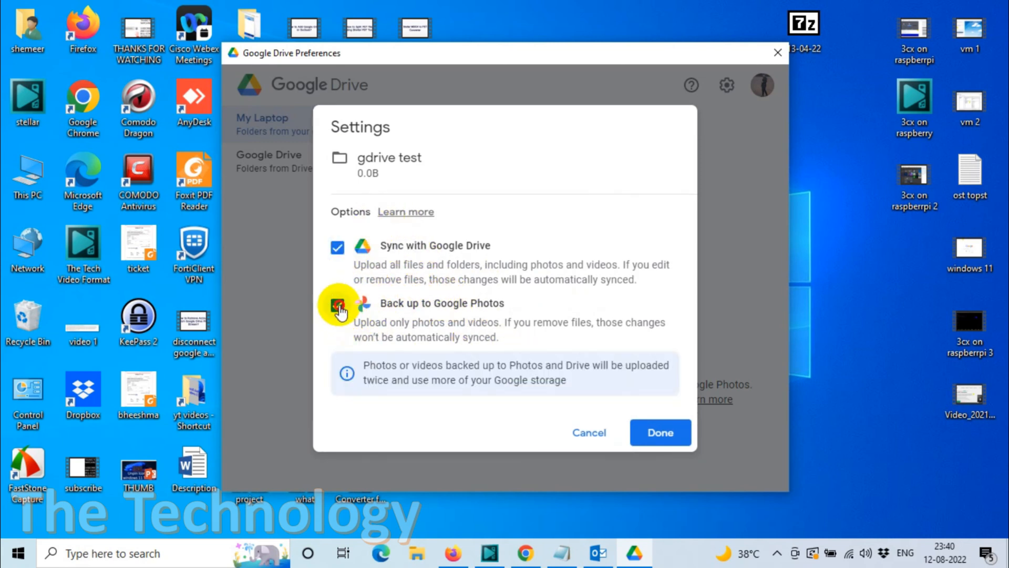
{"action": "left_click", "coordinate": [338, 302]}
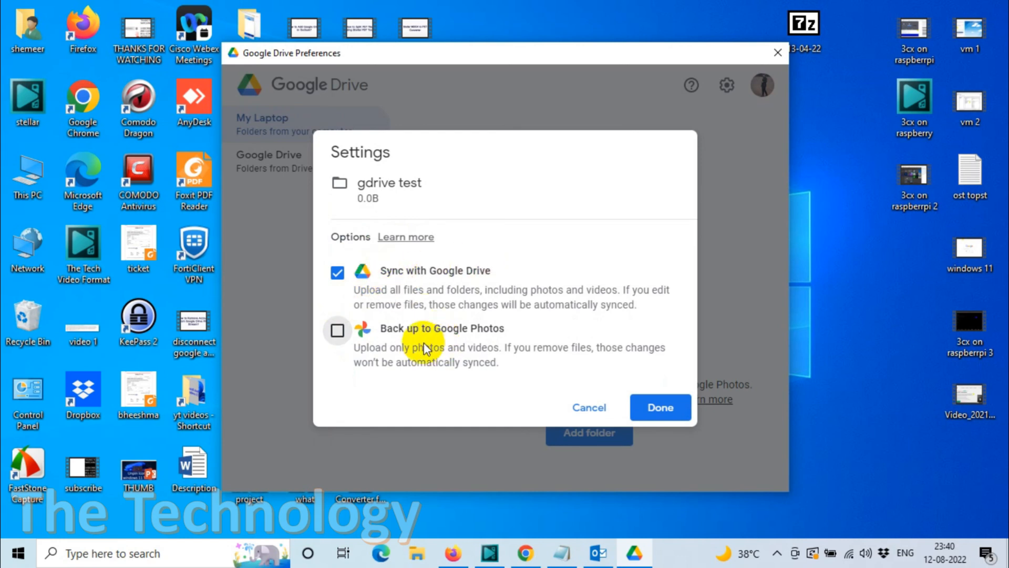
{"action": "mouse_move", "coordinate": [543, 266]}
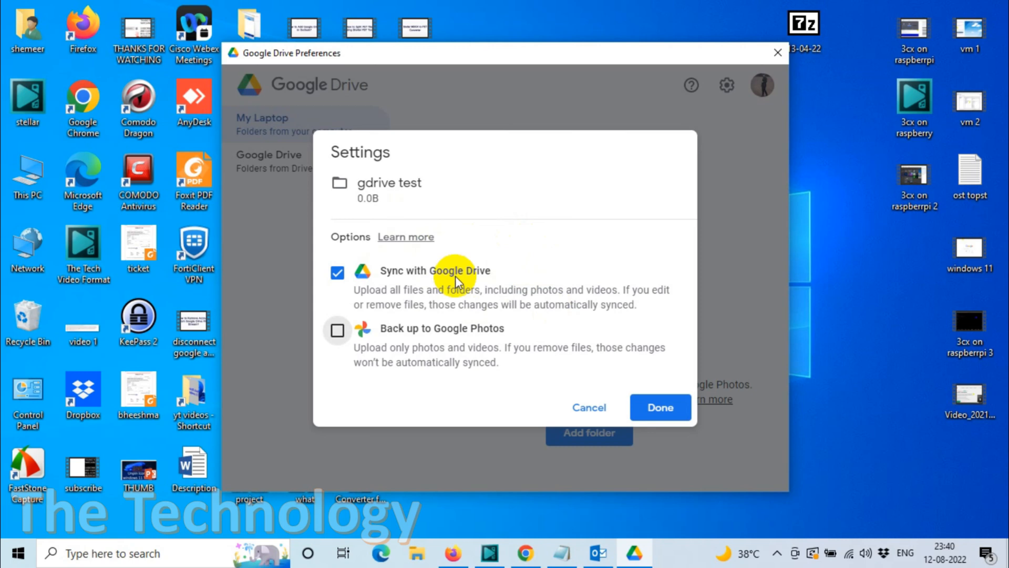
{"action": "left_click", "coordinate": [659, 406]}
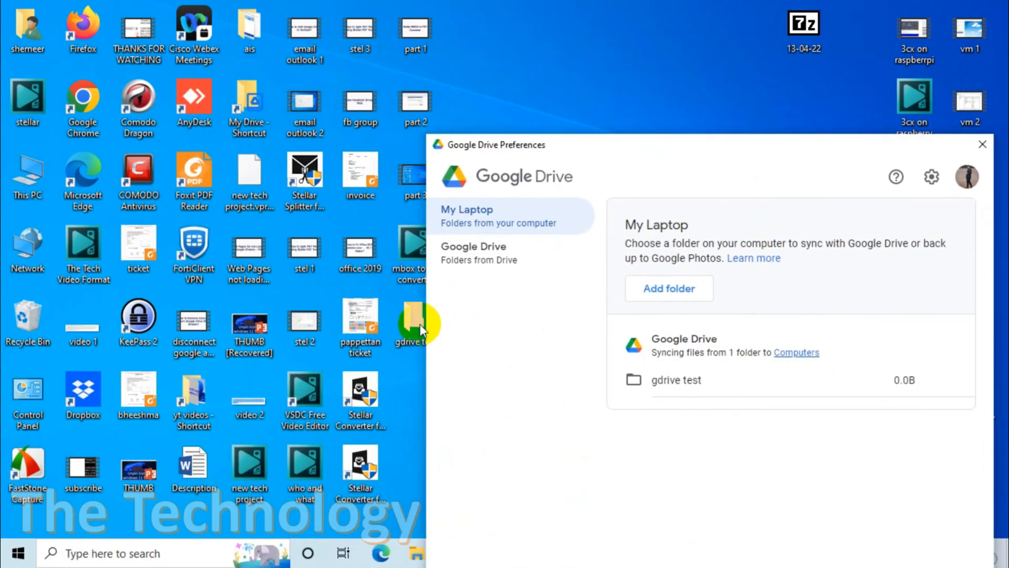
Move the empty gdrive test folder window aside after adding it to My Laptop sync
{"action": "left_click_drag", "start_coordinate": [415, 322], "coordinate": [859, 30]}
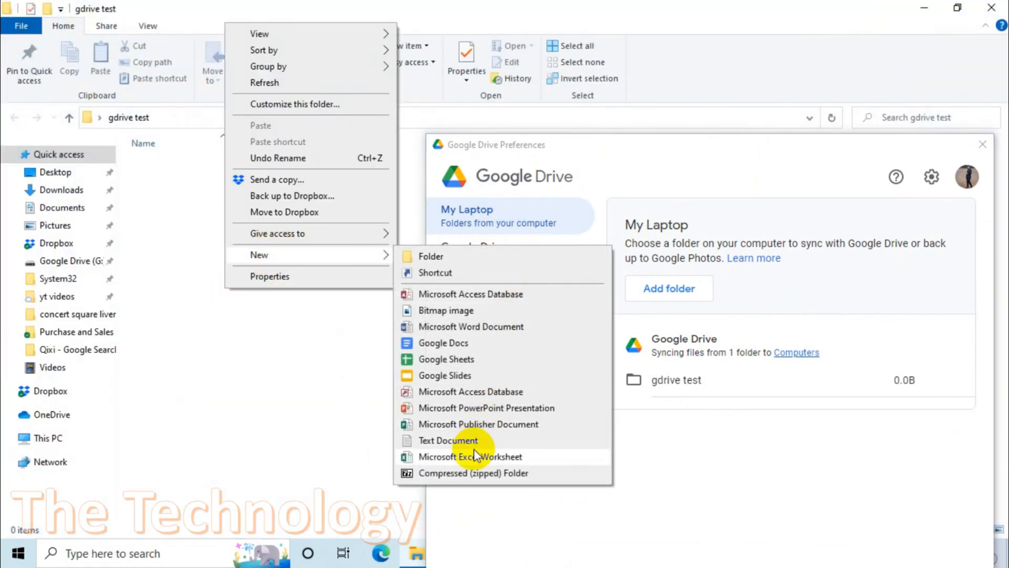
Create a text document named 'test' in gdrive test and close the Preferences window
{"action": "left_click", "coordinate": [447, 439]}
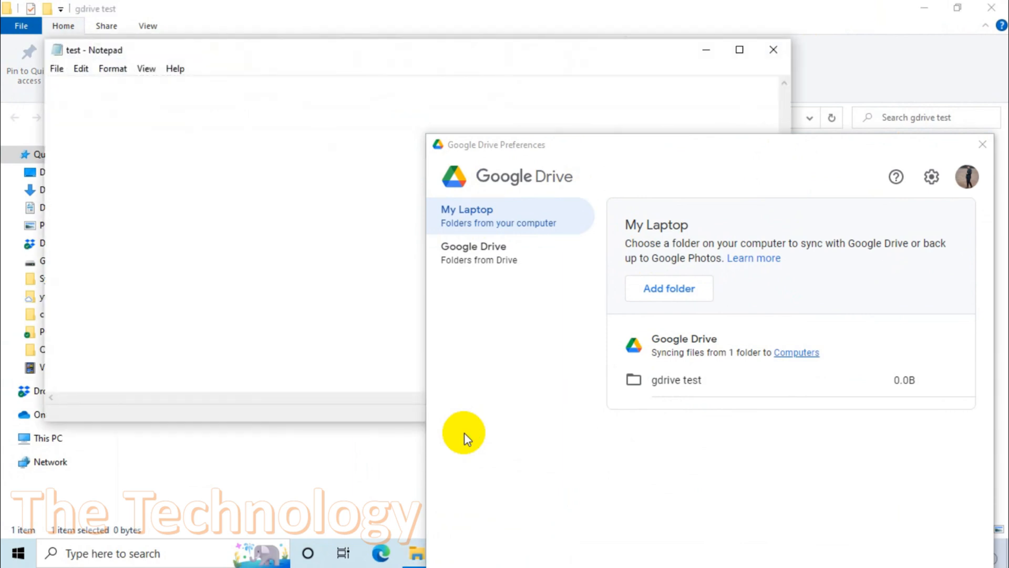
{"action": "type", "text": "testts"}
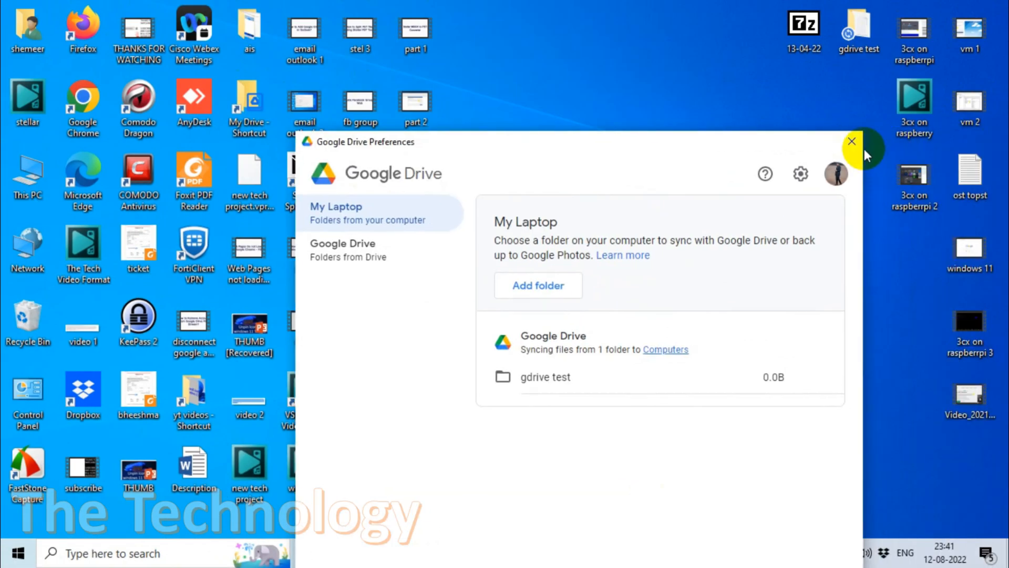
{"action": "left_click", "coordinate": [852, 140]}
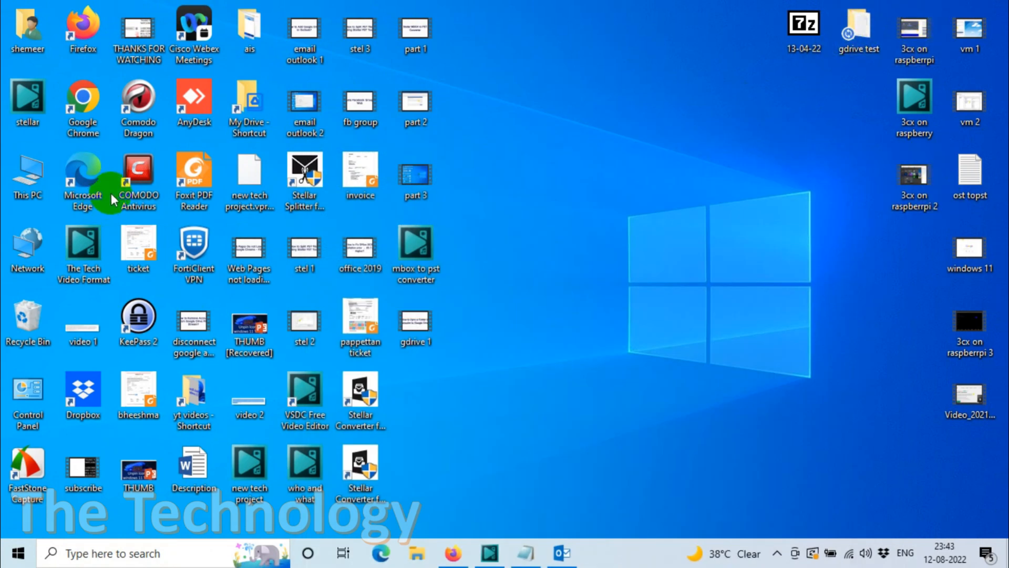
Reopen gdrive test from the desktop and verify it holds the single test document
{"action": "double_click", "coordinate": [859, 26]}
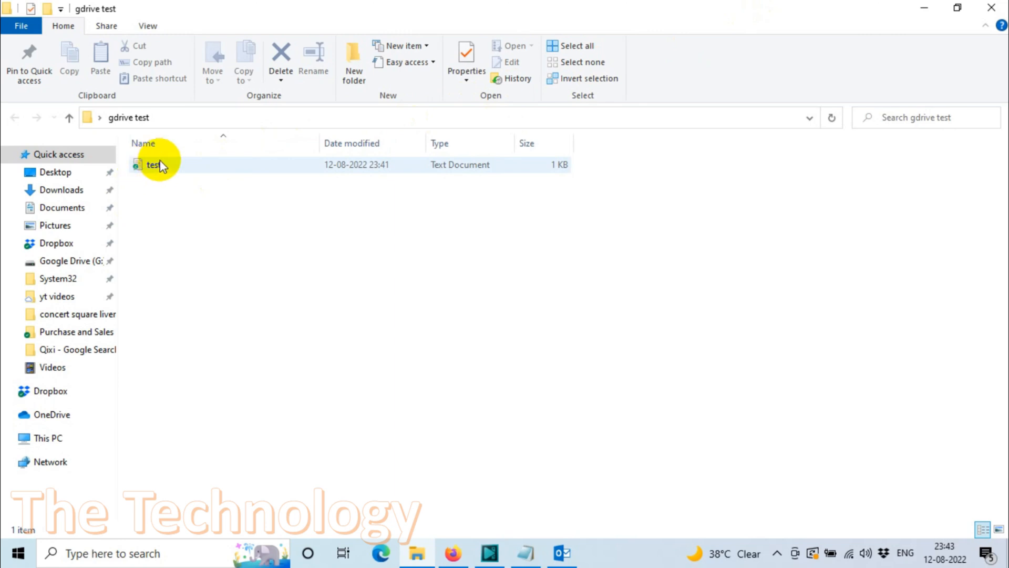
{"action": "right_click", "coordinate": [158, 173]}
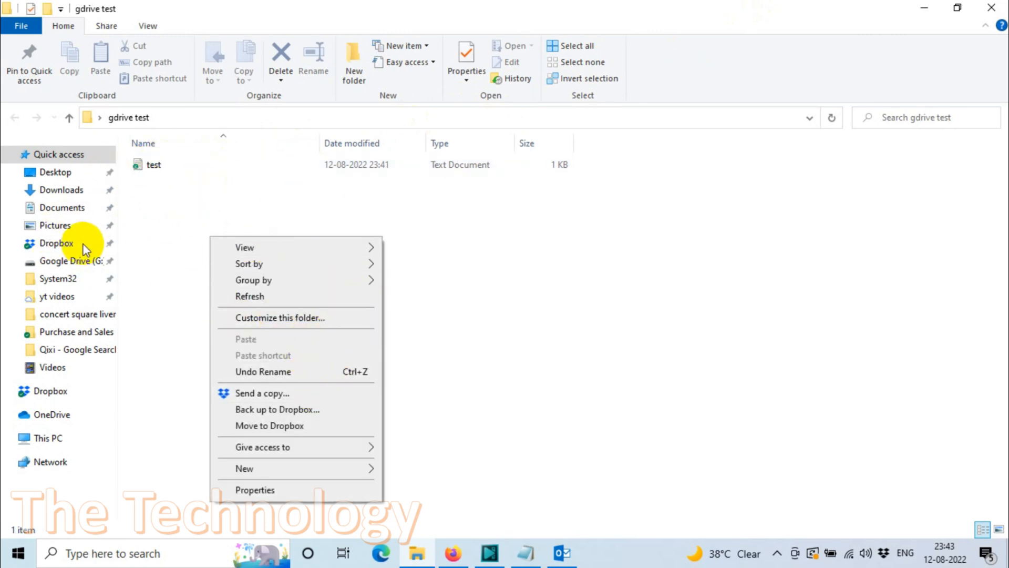
{"action": "left_click", "coordinate": [162, 187]}
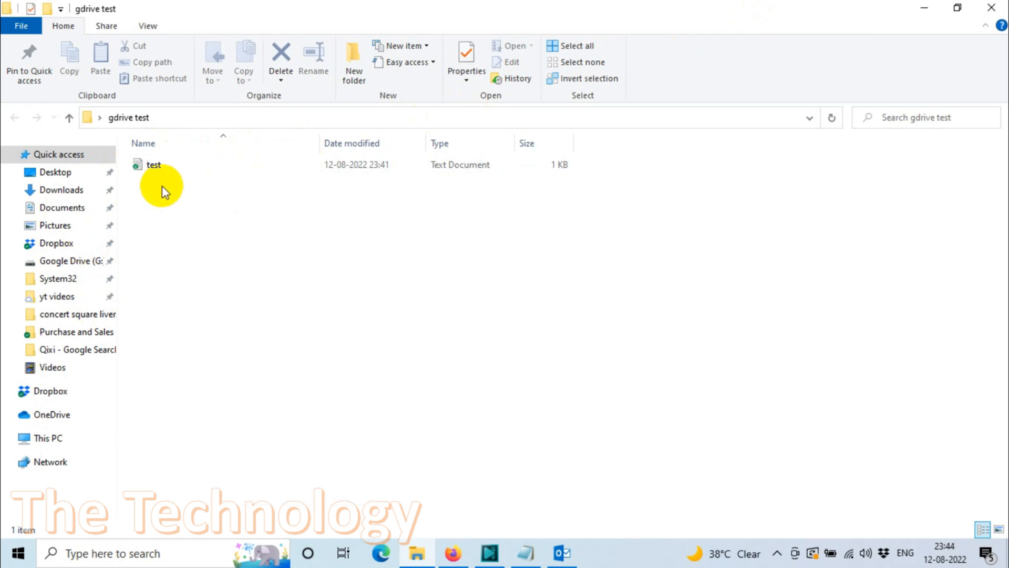
{"action": "mouse_move", "coordinate": [232, 176]}
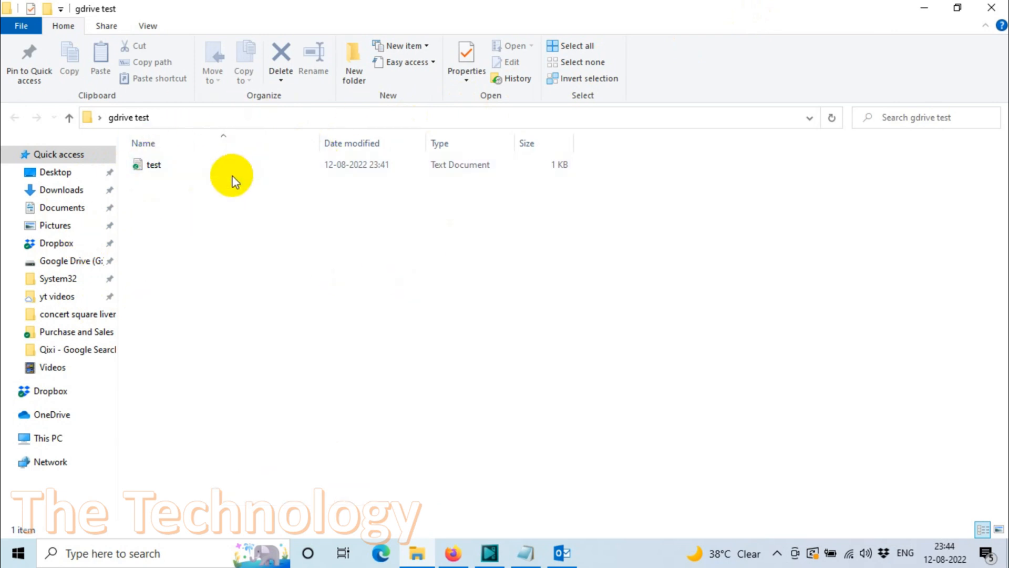
{"action": "mouse_move", "coordinate": [309, 357]}
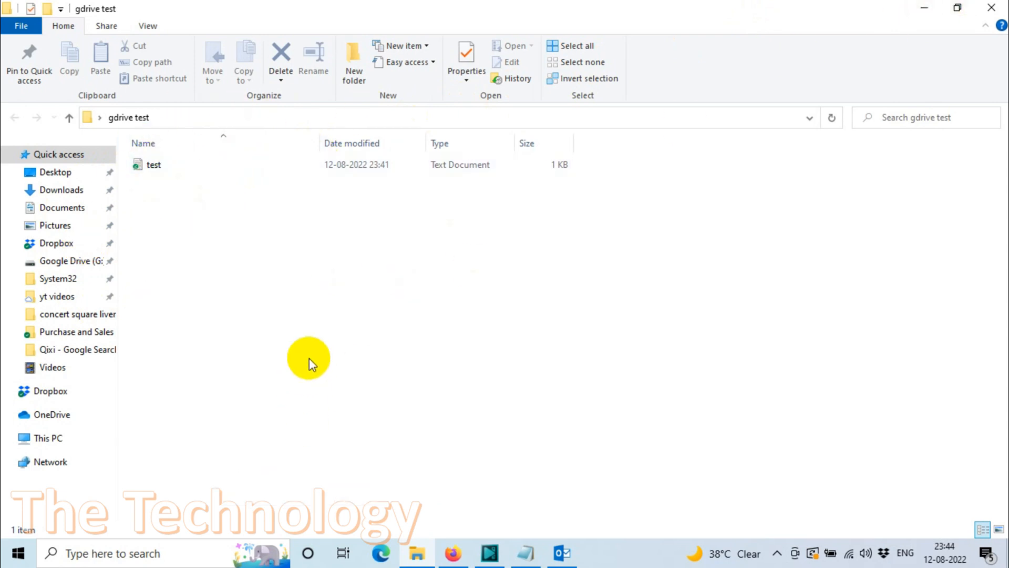